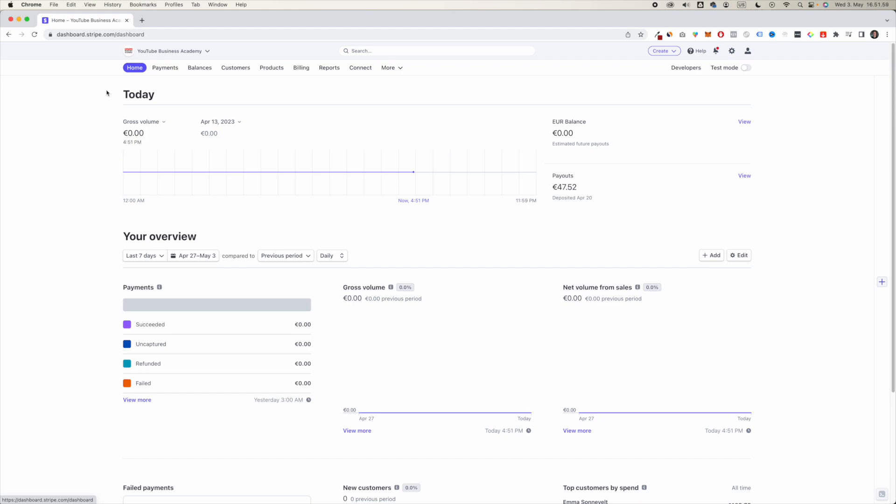
Open Balances and review the EUR balance, future payouts and recent paid deposits
click(200, 67)
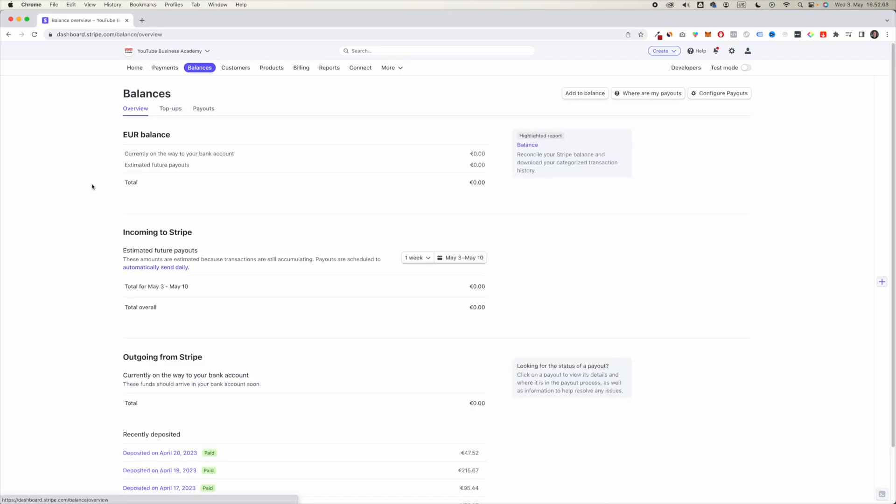
scroll(down, 3)
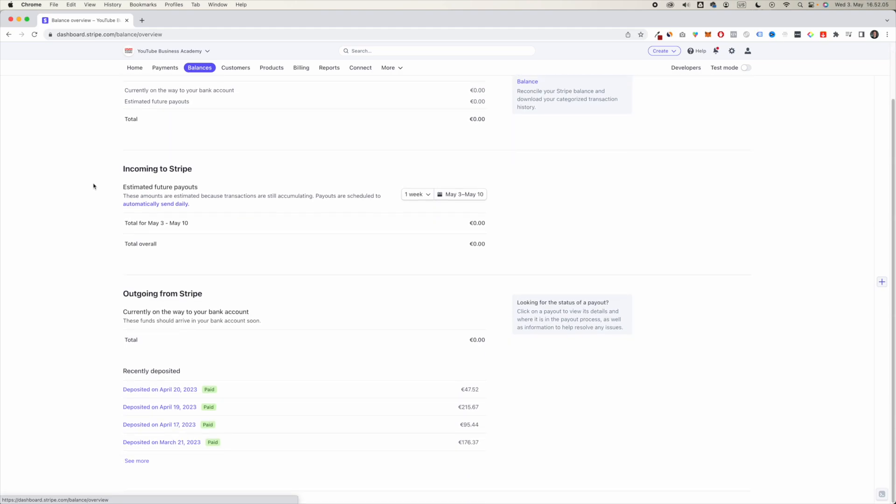
scroll(up, 3)
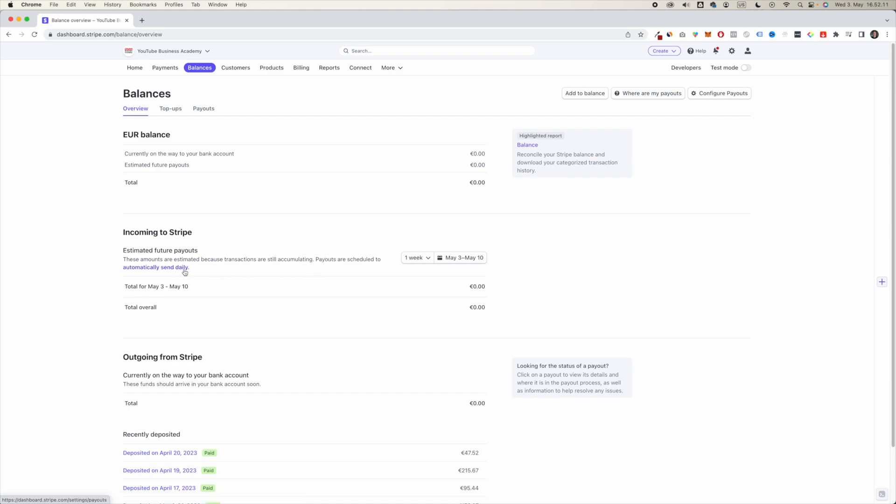
mouse_move(172, 272)
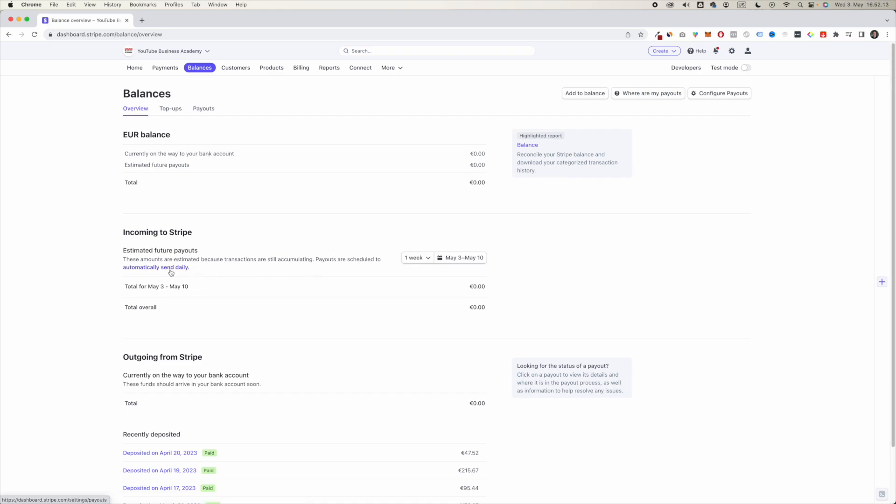
Open External payout accounts and scheduling via the 'automatically send daily' link
click(155, 267)
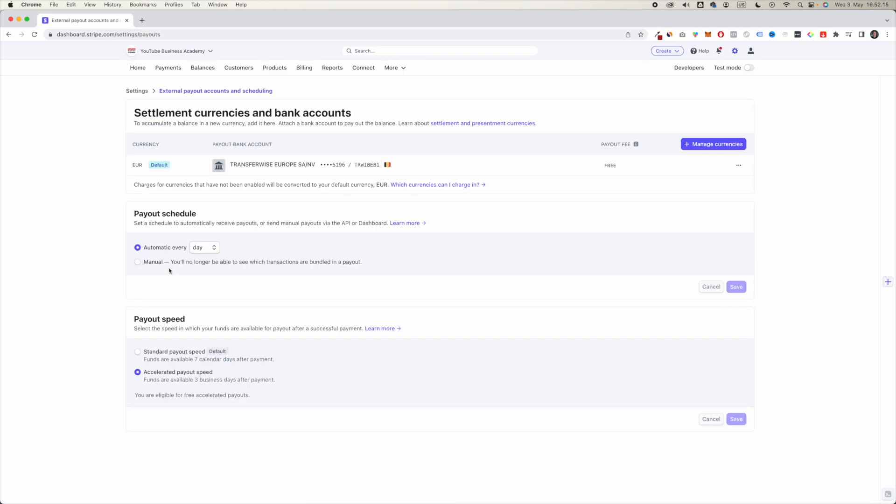
mouse_move(193, 173)
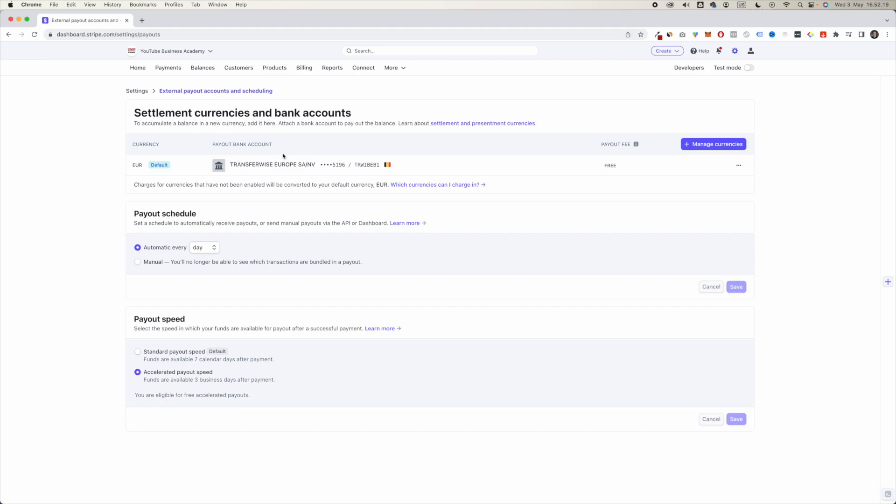
mouse_move(440, 158)
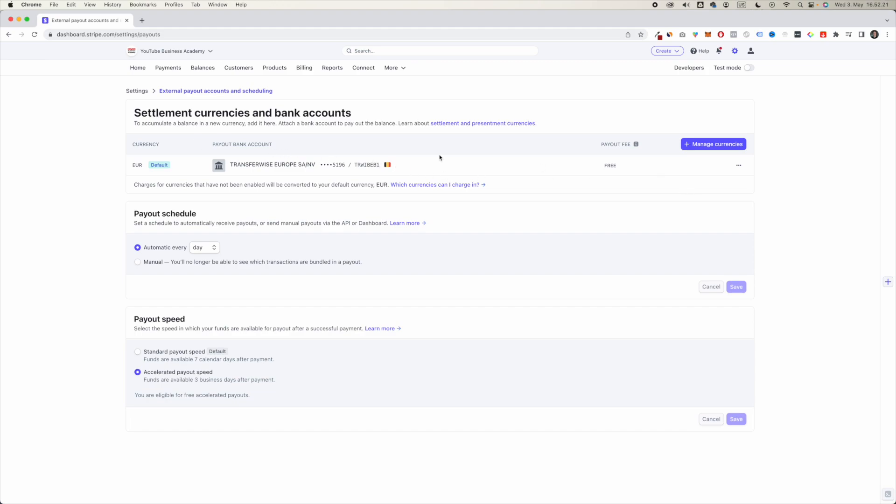
click(738, 165)
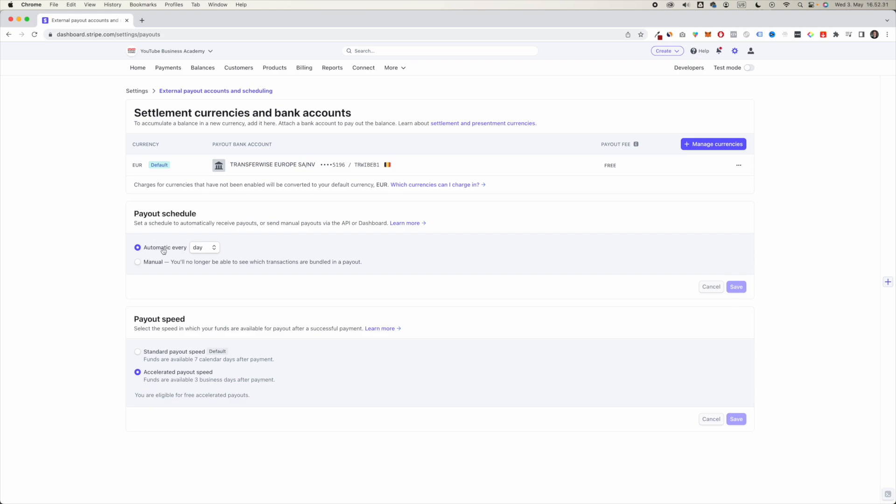
click(204, 246)
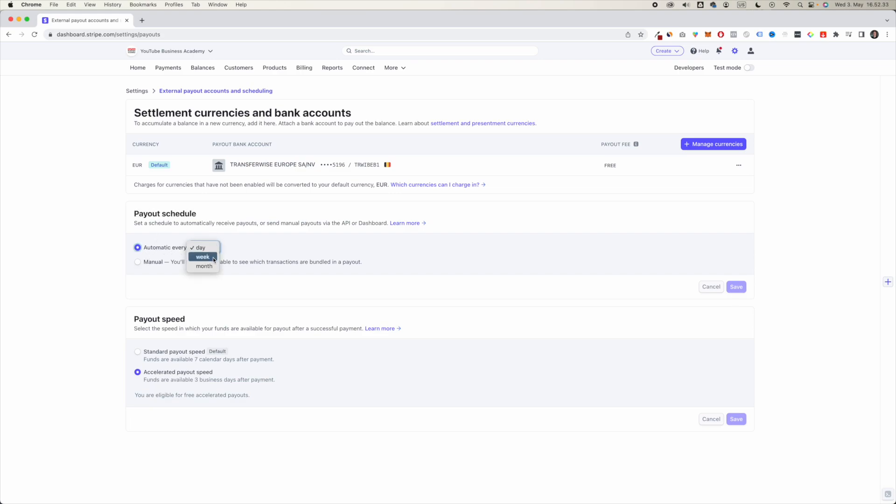
mouse_move(204, 265)
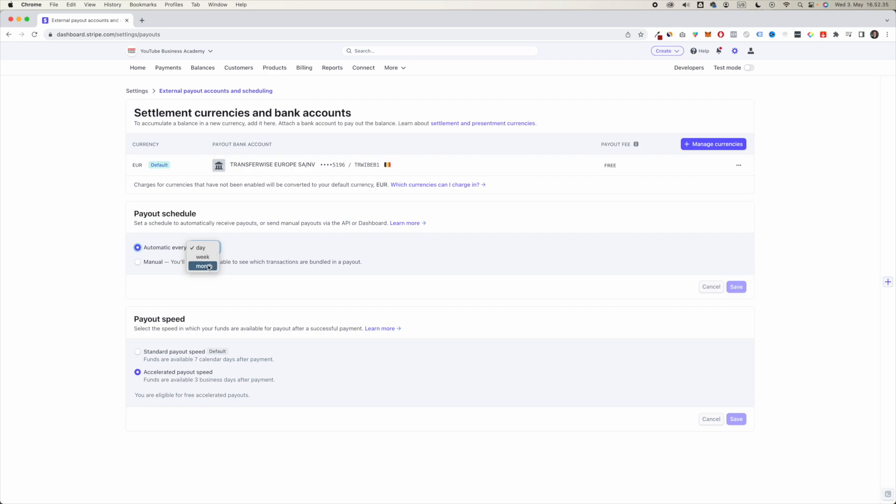
click(201, 247)
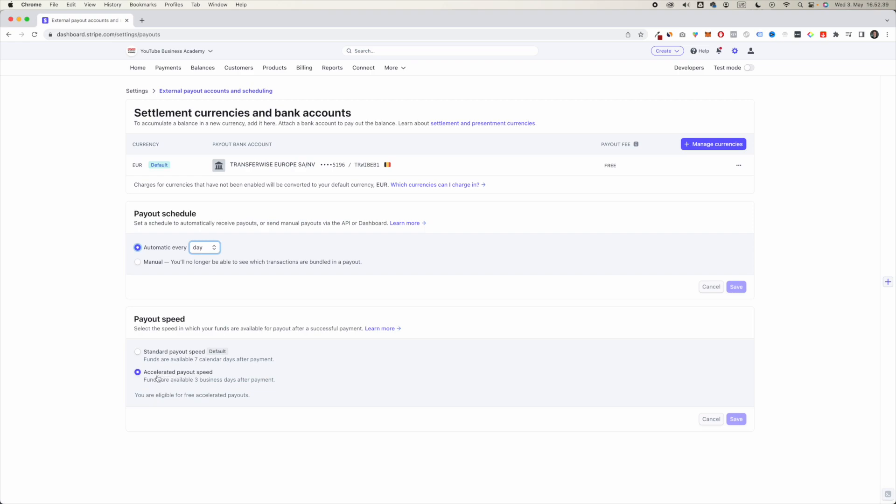
mouse_move(197, 389)
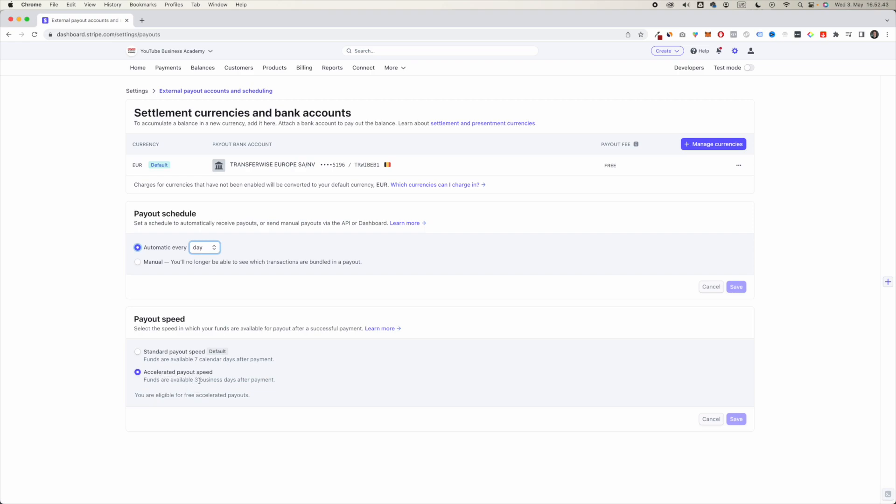
mouse_move(252, 389)
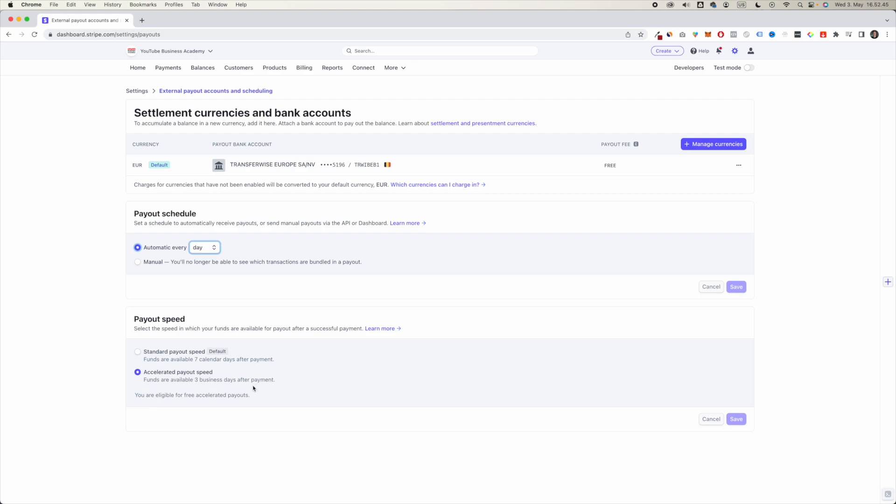
click(202, 68)
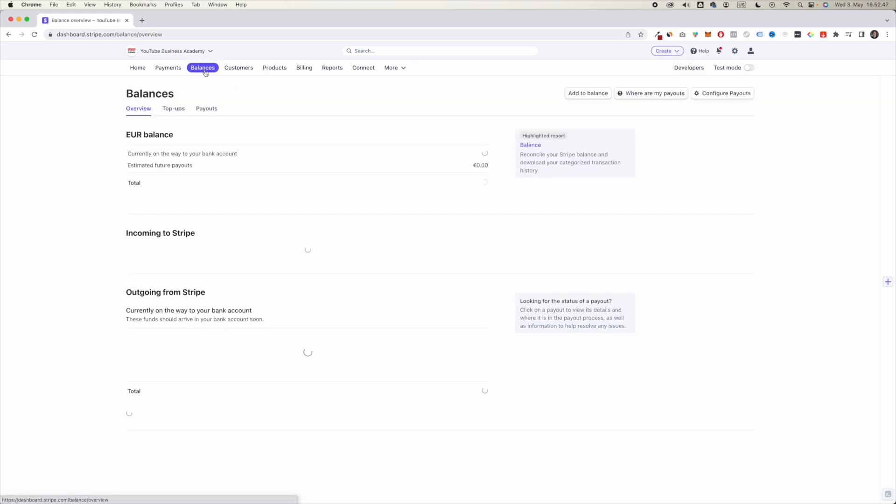
scroll(down, 3)
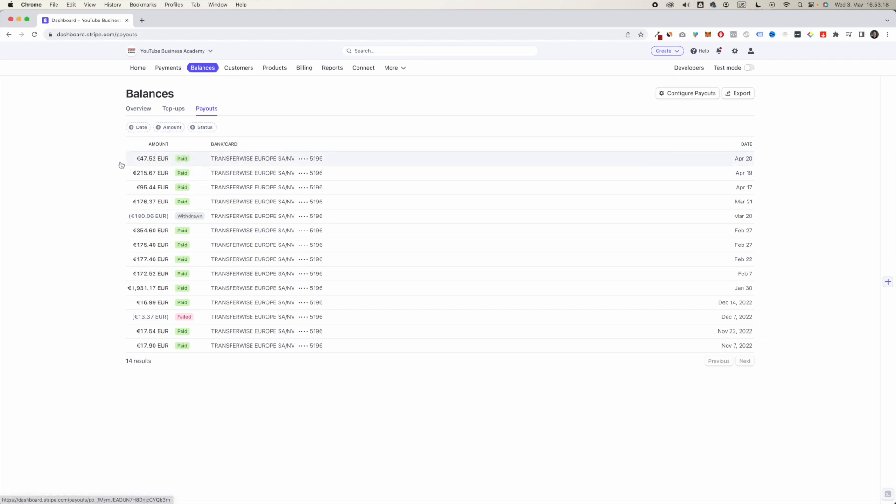
mouse_move(112, 163)
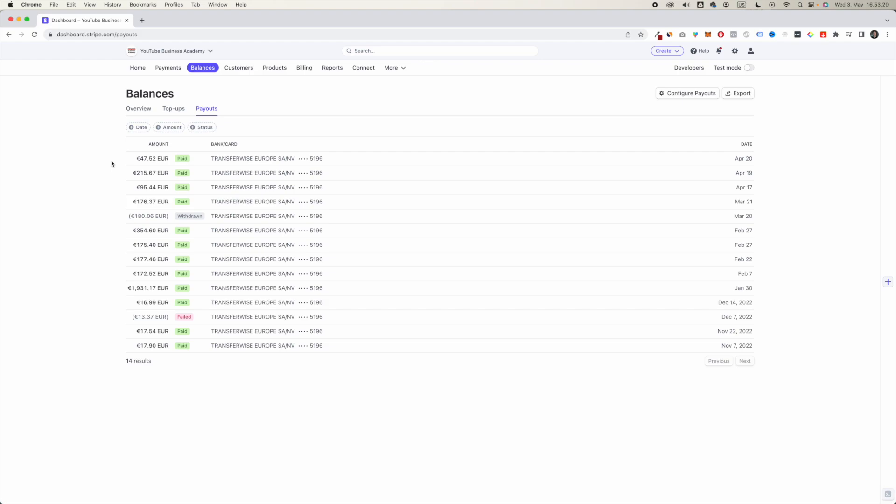
click(687, 93)
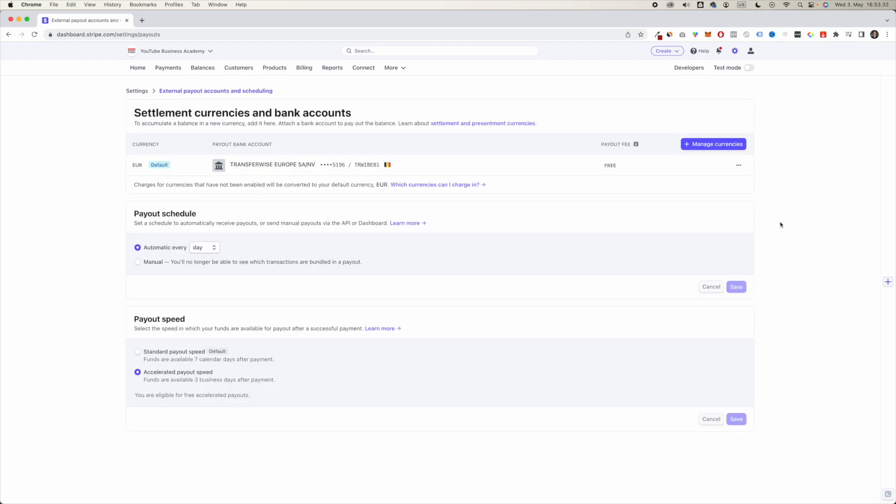